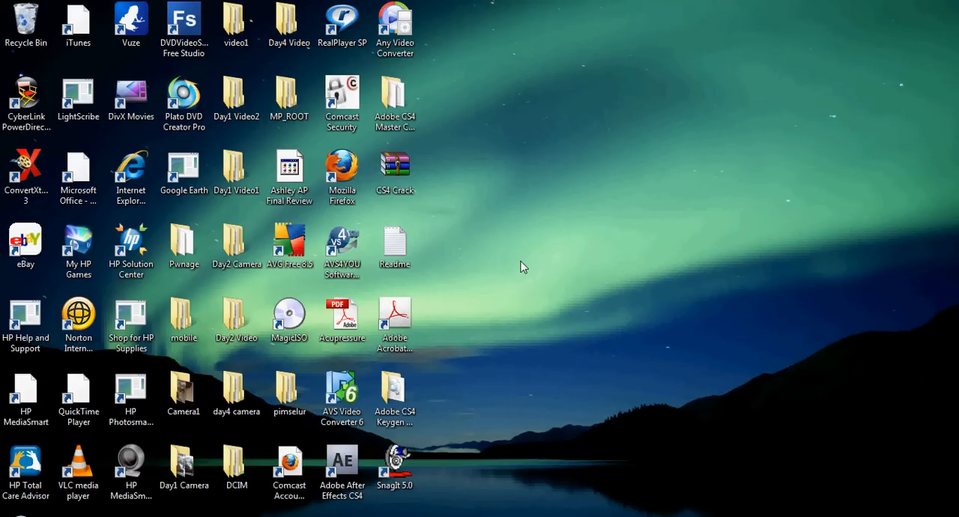
{"action": "mouse_move", "coordinate": [614, 373]}
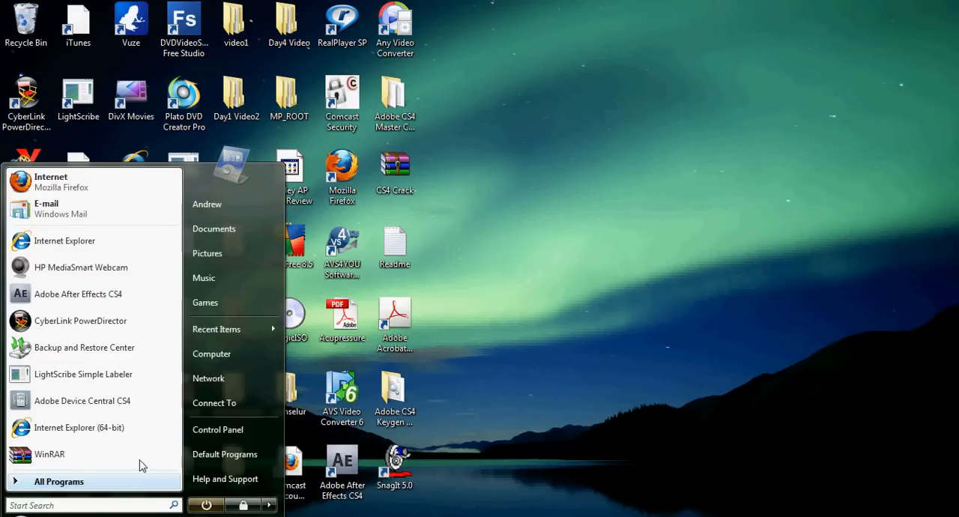
{"action": "mouse_move", "coordinate": [212, 353]}
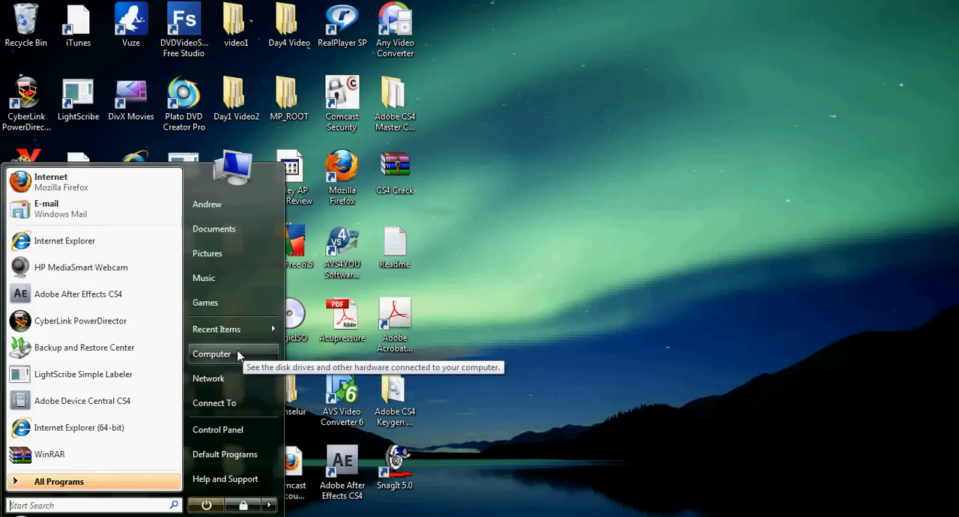
{"action": "mouse_move", "coordinate": [234, 402]}
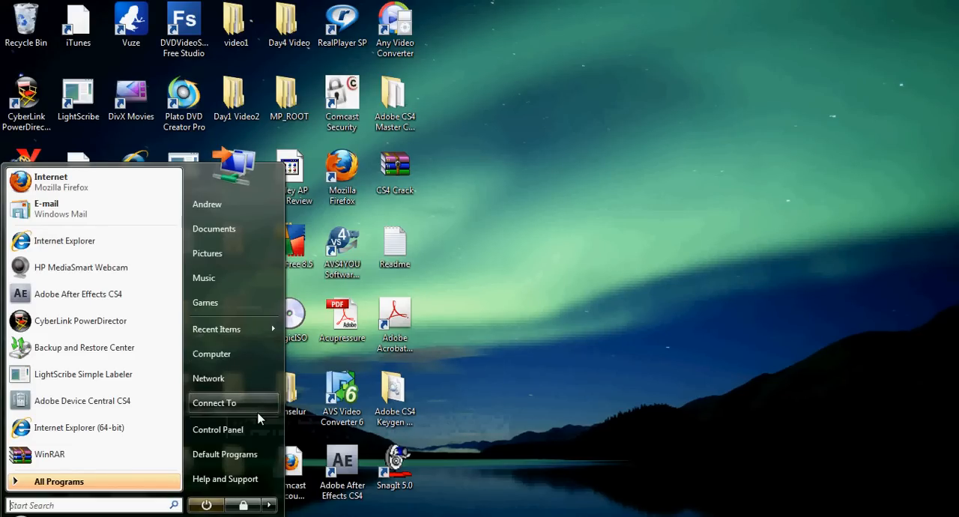
{"action": "mouse_move", "coordinate": [233, 378]}
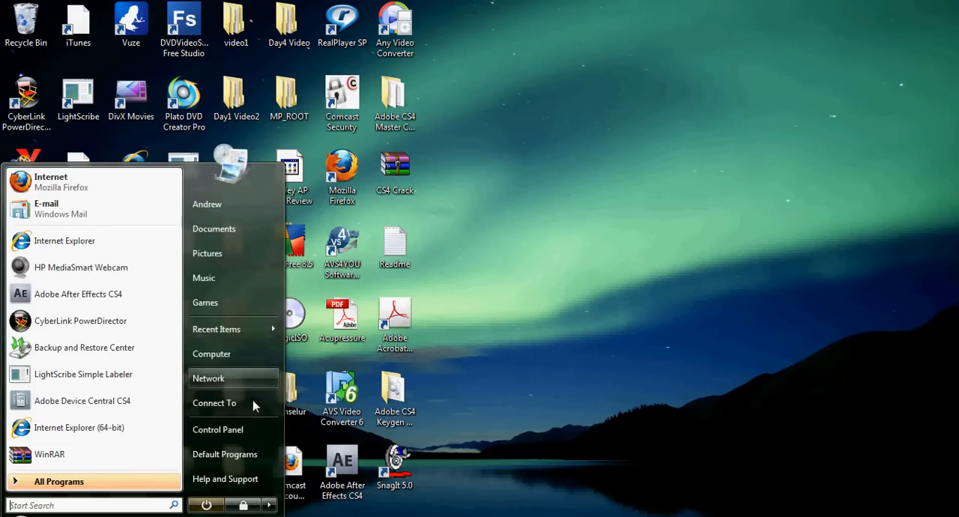
{"action": "mouse_move", "coordinate": [242, 323]}
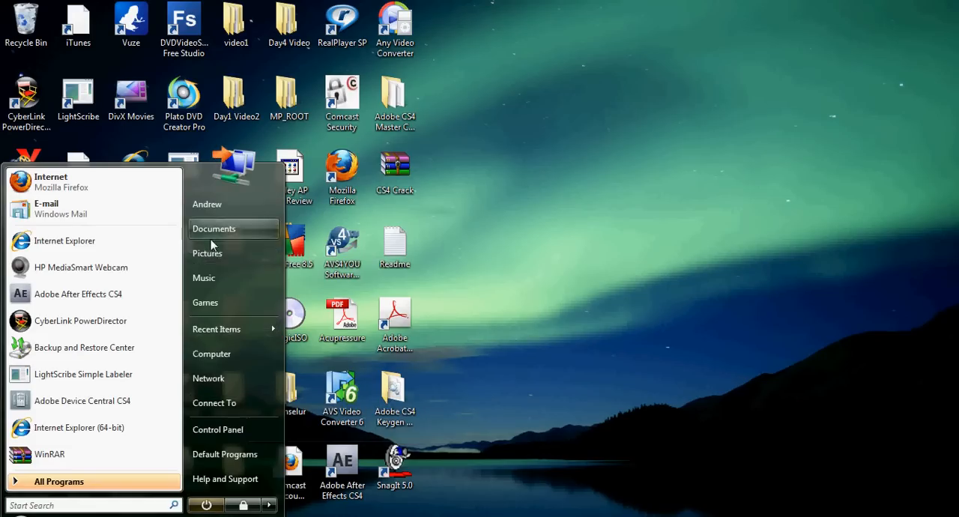
{"action": "mouse_move", "coordinate": [212, 354]}
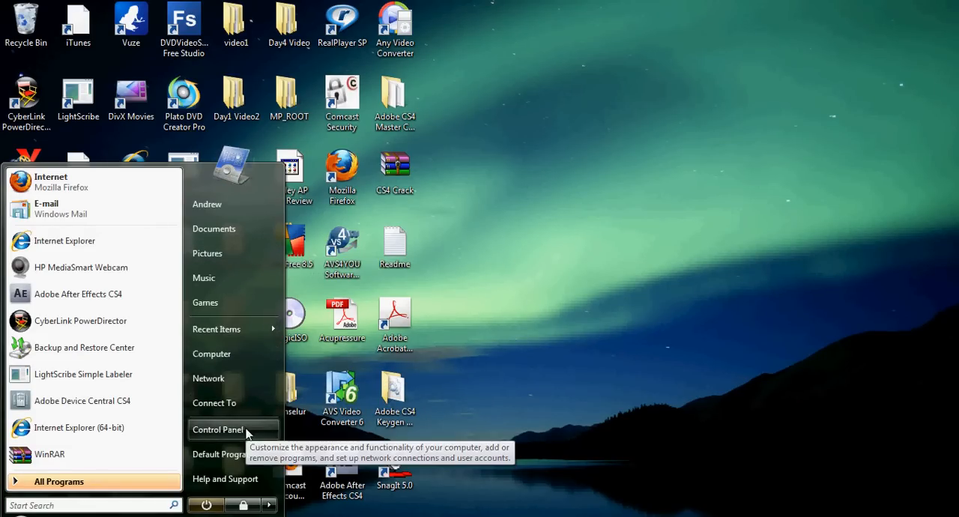
Step: Bring up the Control Panel home with its setting categories from the Start menu
{"action": "left_click", "coordinate": [218, 429]}
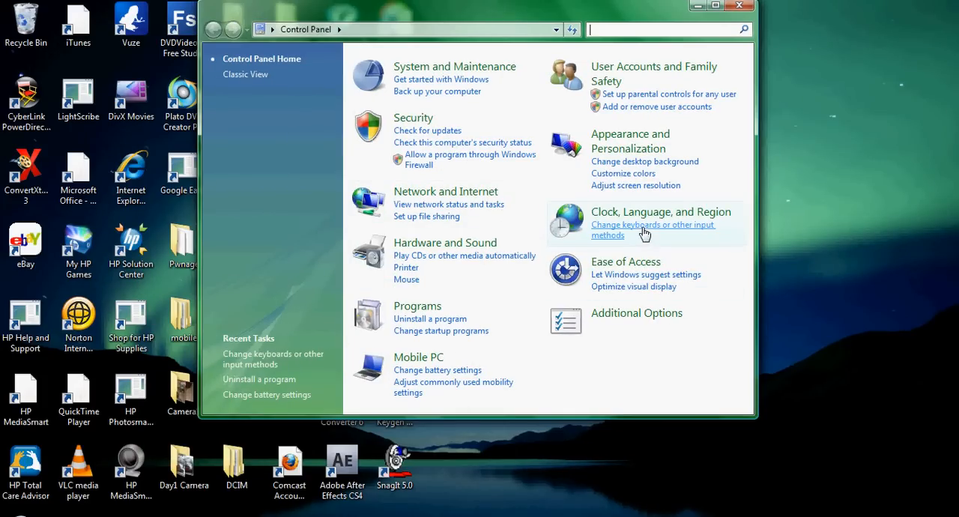
{"action": "mouse_move", "coordinate": [637, 232]}
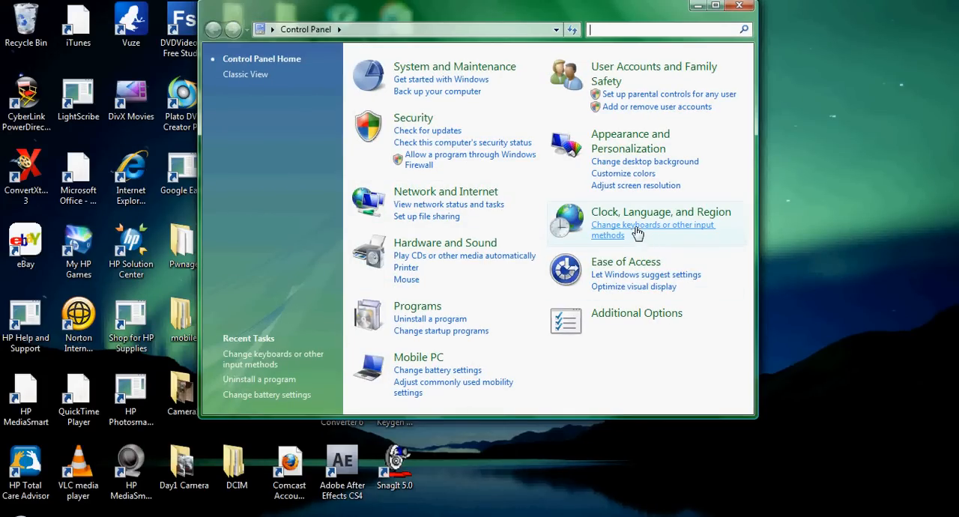
{"action": "mouse_move", "coordinate": [632, 234]}
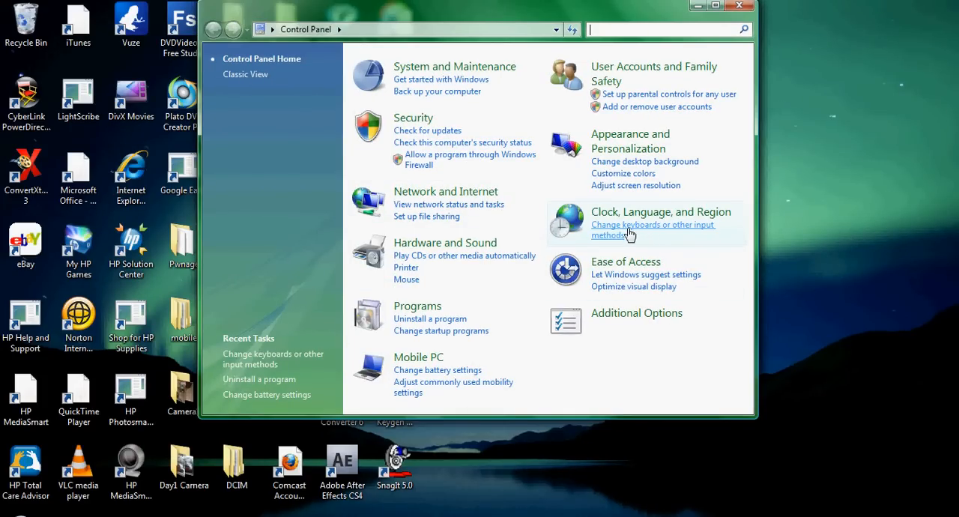
Step: Reach the Text Services and Input Languages list via 'Change keyboards or other input methods'
{"action": "left_click", "coordinate": [653, 231]}
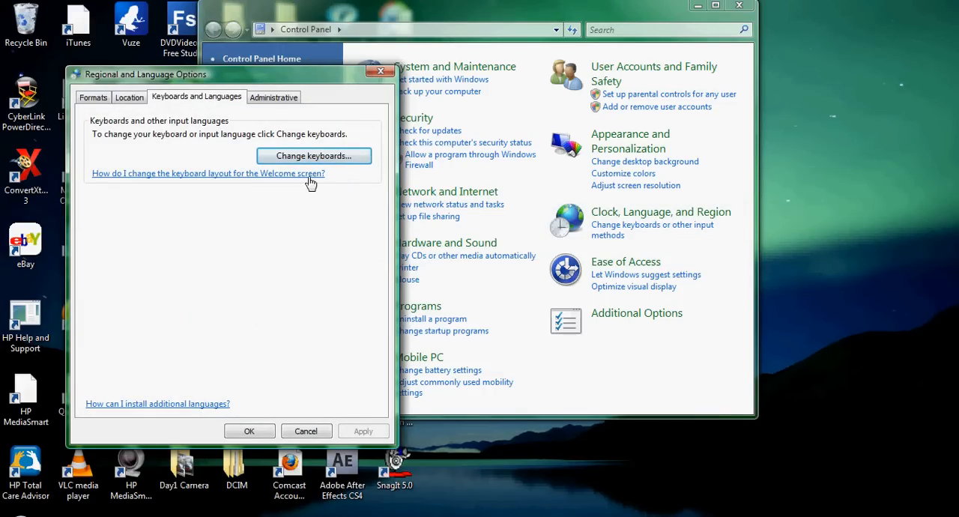
{"action": "left_click", "coordinate": [313, 156]}
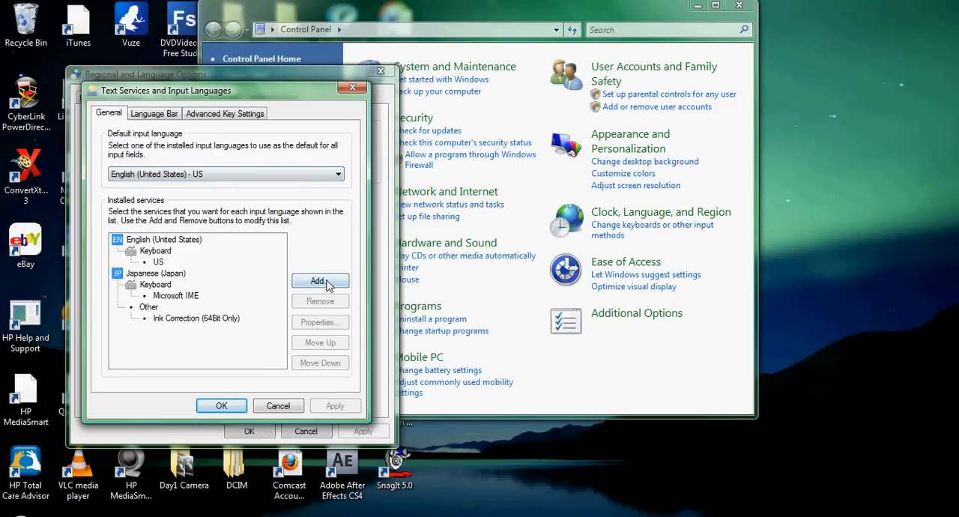
Step: Add Japanese (Japan) with the Microsoft IME keyboard, confirm the dialogs and close Control Panel
{"action": "left_click", "coordinate": [321, 280]}
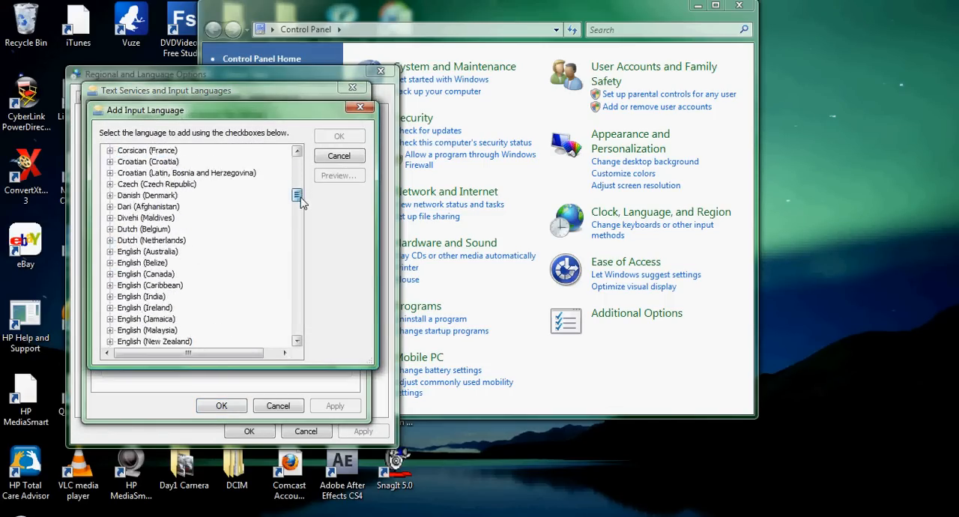
{"action": "scroll", "scroll_direction": "down", "scroll_amount": 3}
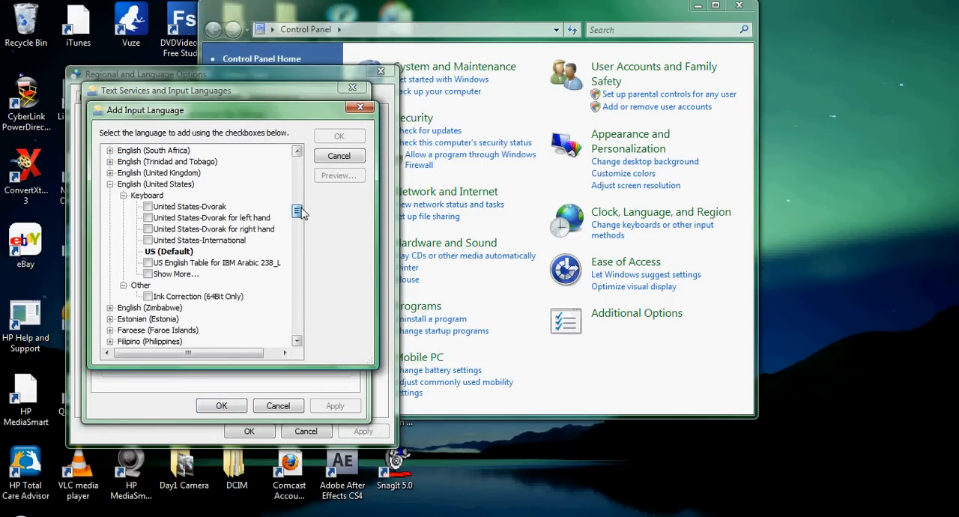
{"action": "scroll", "scroll_direction": "down", "scroll_amount": 3}
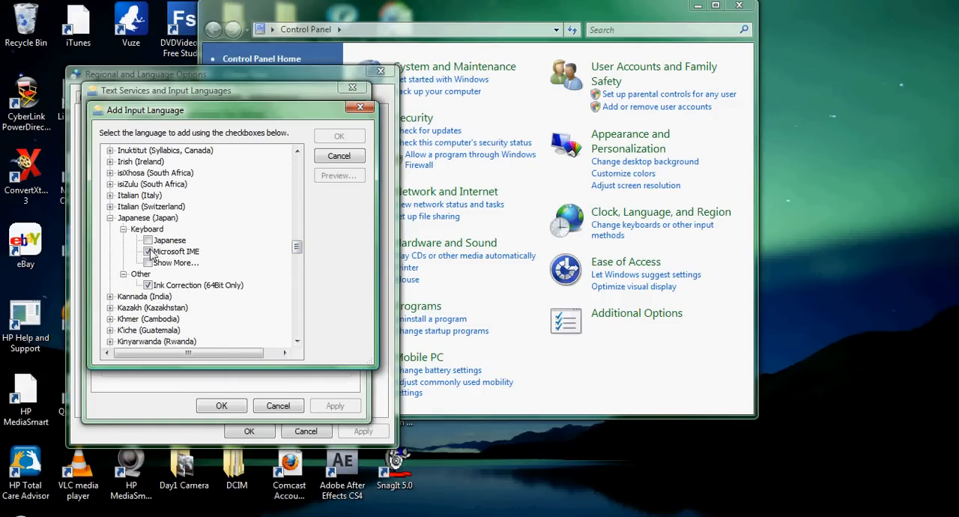
{"action": "left_click", "coordinate": [149, 251]}
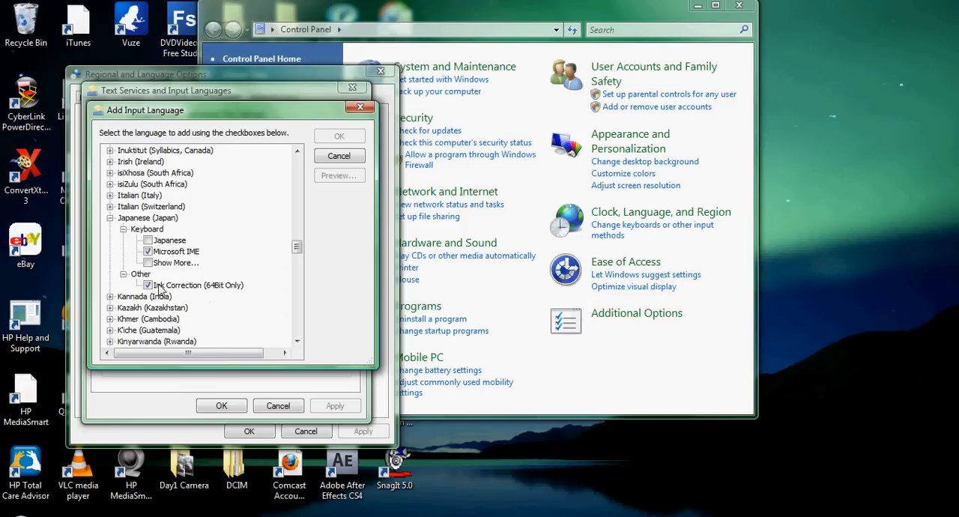
{"action": "mouse_move", "coordinate": [208, 298]}
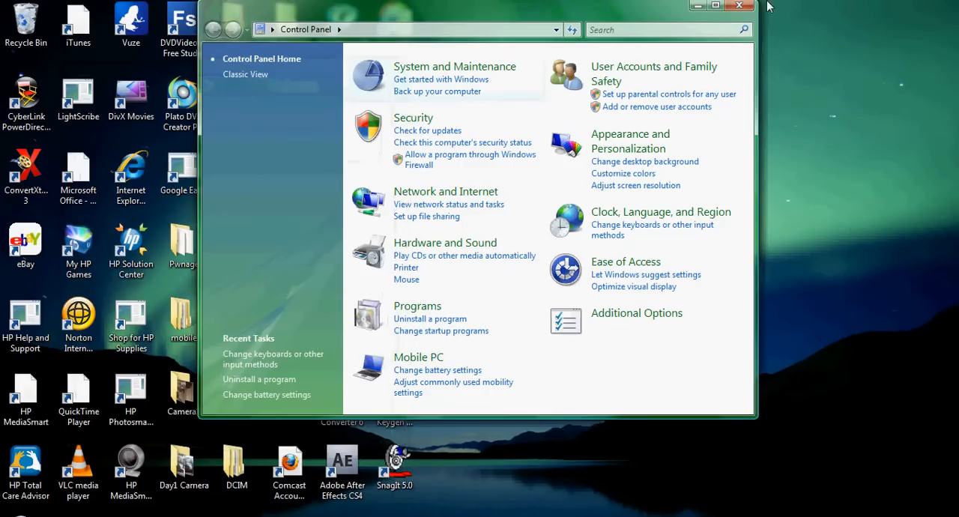
{"action": "left_click", "coordinate": [741, 6]}
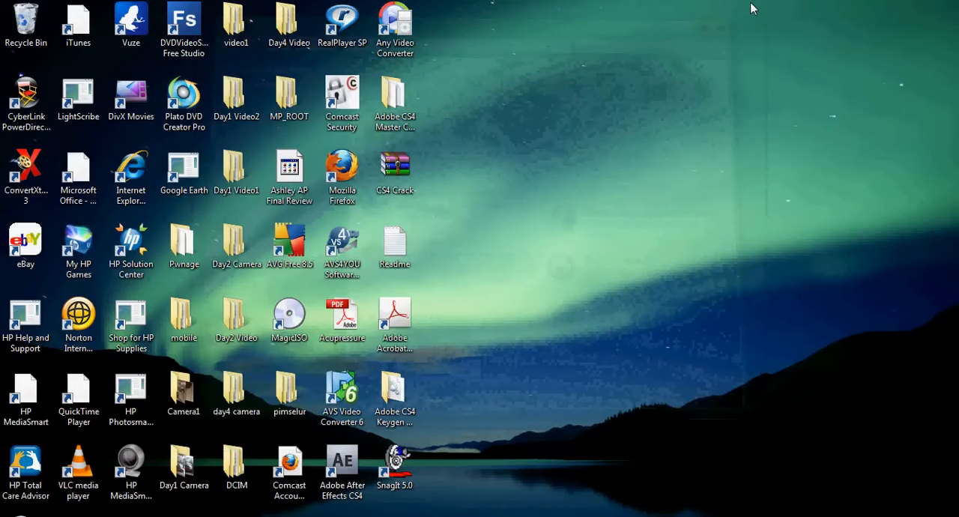